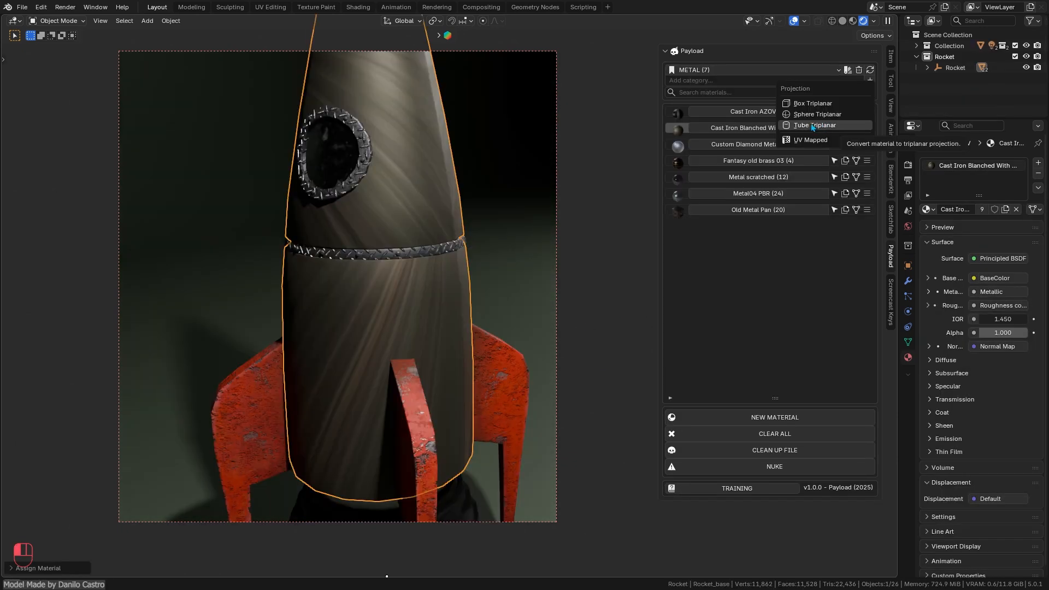
Project the rocket's cast iron material with Tube Triplanar mapping instead of its UV map.
left_click(818, 114)
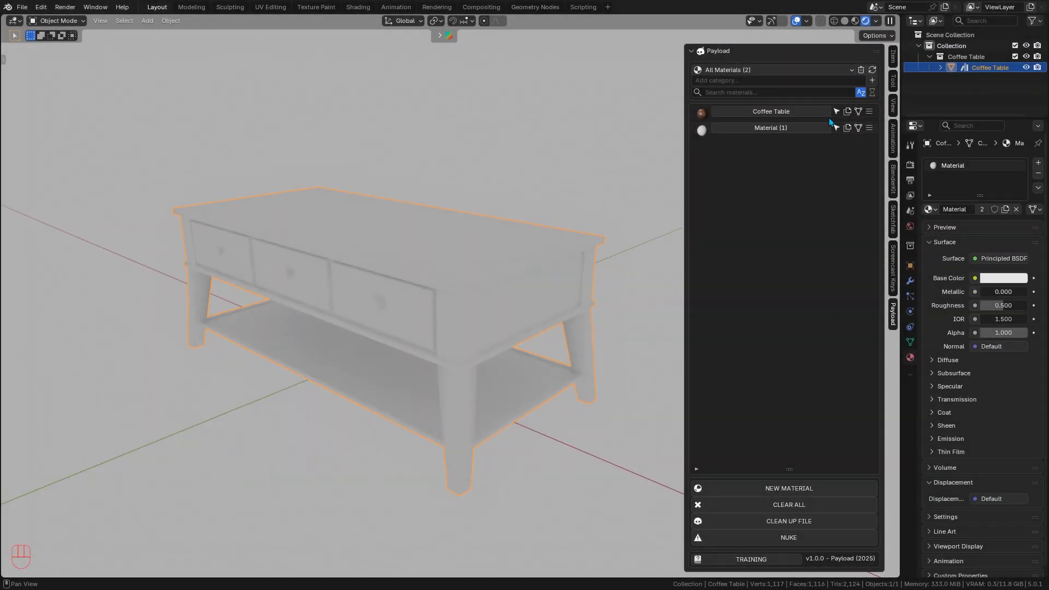
Apply the Coffee Table material, briefly enter edit mode, and raise the copy's IOR to about 2.85.
left_click(847, 112)
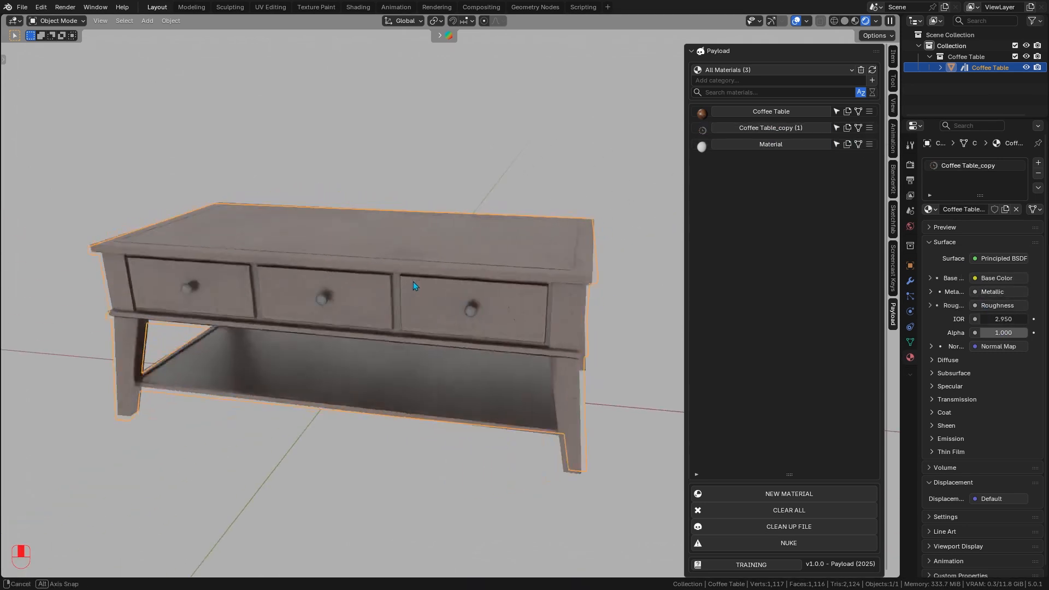
key("Tab")
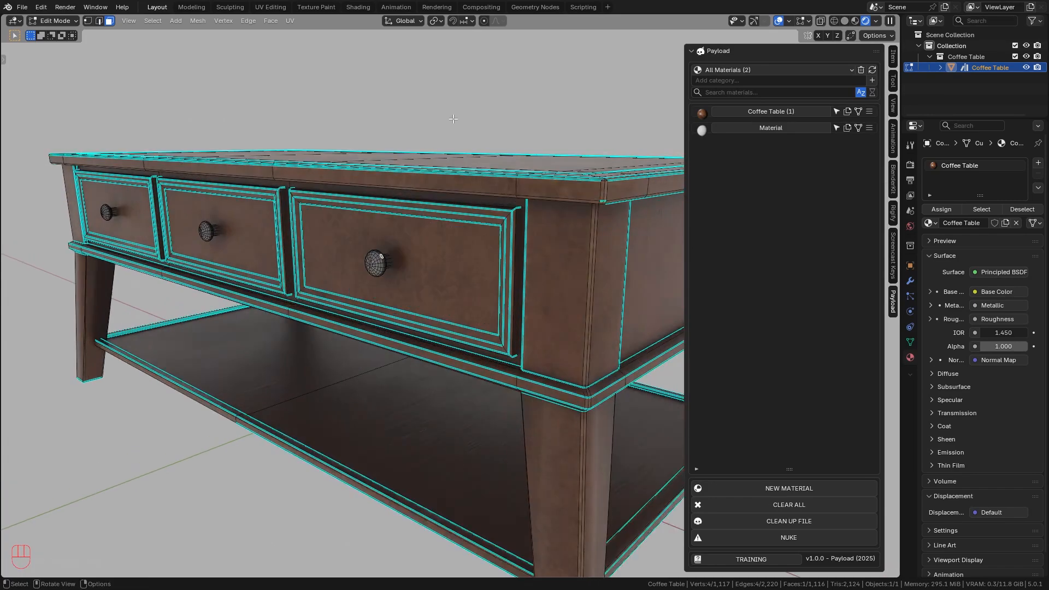
key("Tab")
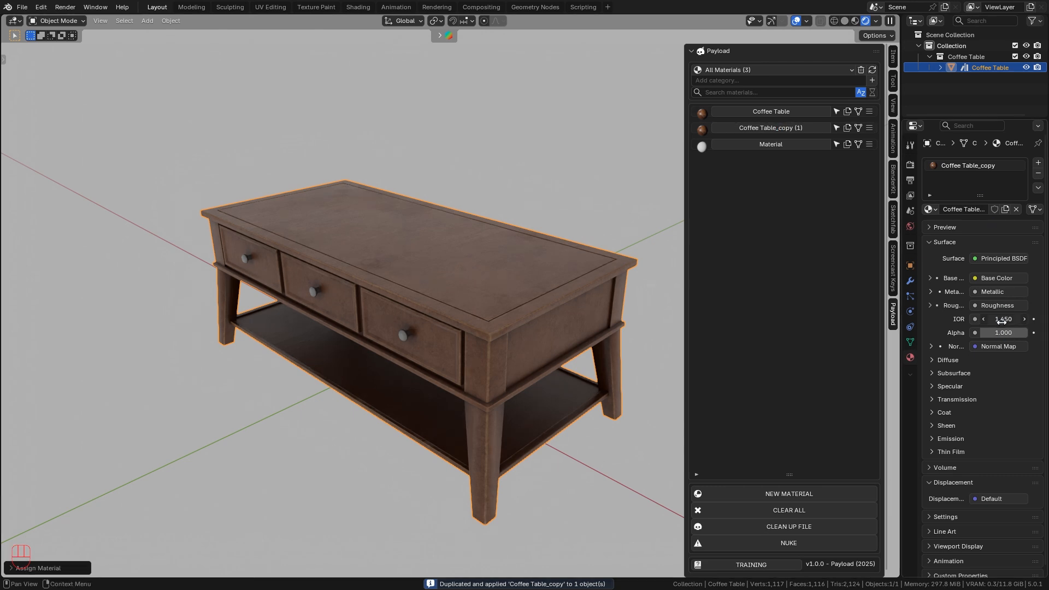
left_click_drag(1003, 318, 1018, 318)
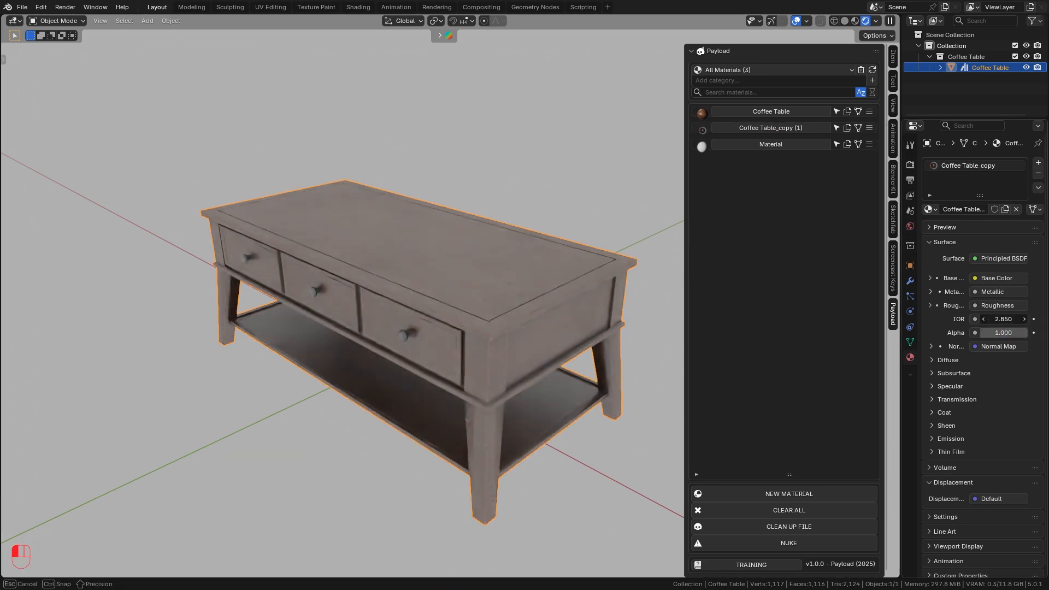
Create and apply a new Material.001 with a salmon-red base colour to the table.
left_click(788, 494)
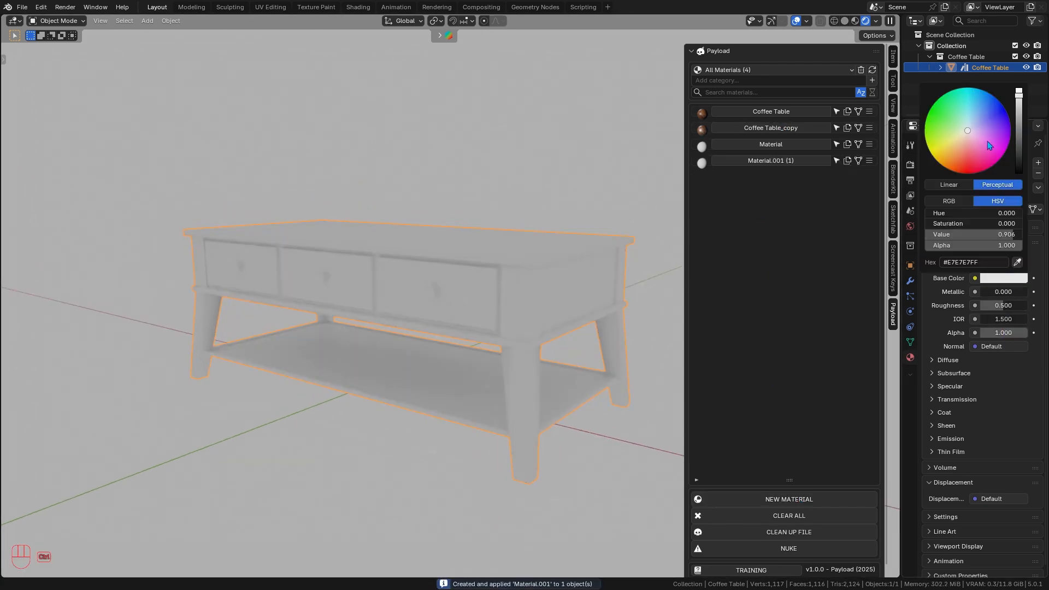
left_click_drag(968, 130, 963, 147)
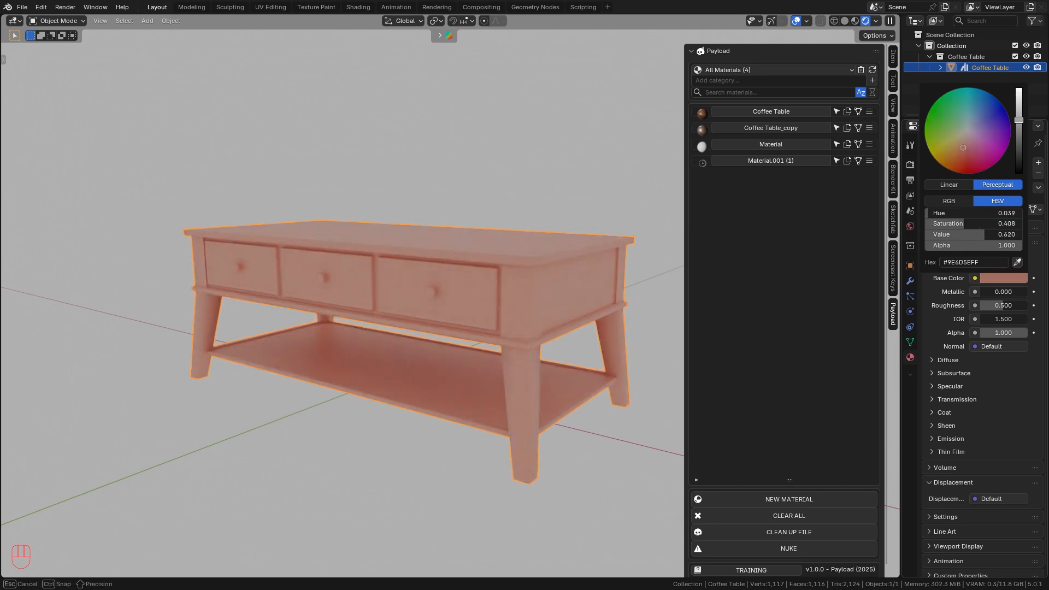
left_click(788, 515)
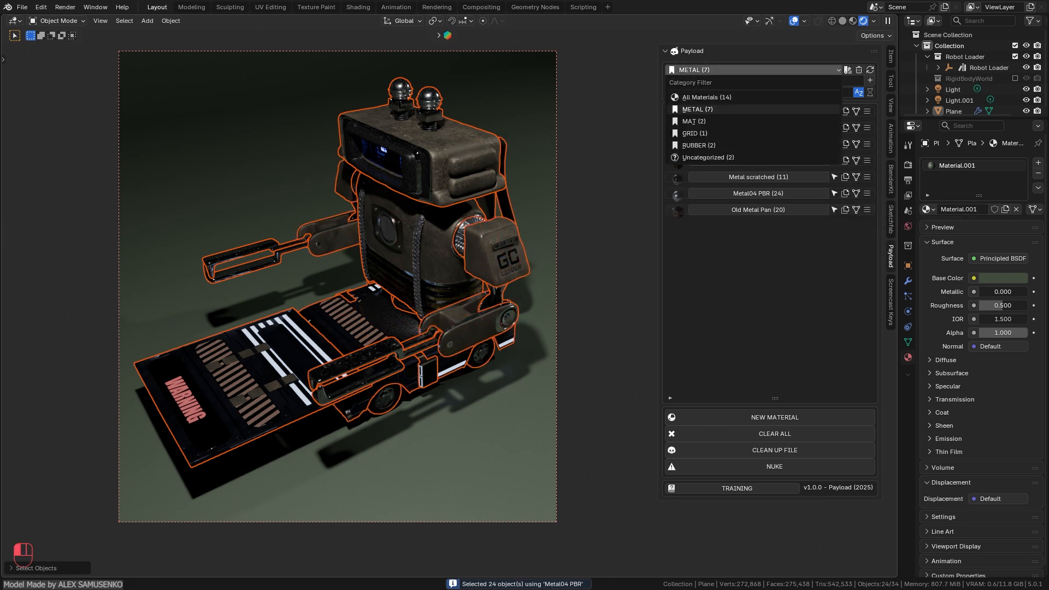
Set the Category Filter to All Materials so all 17 robot loader materials are listed.
left_click(707, 157)
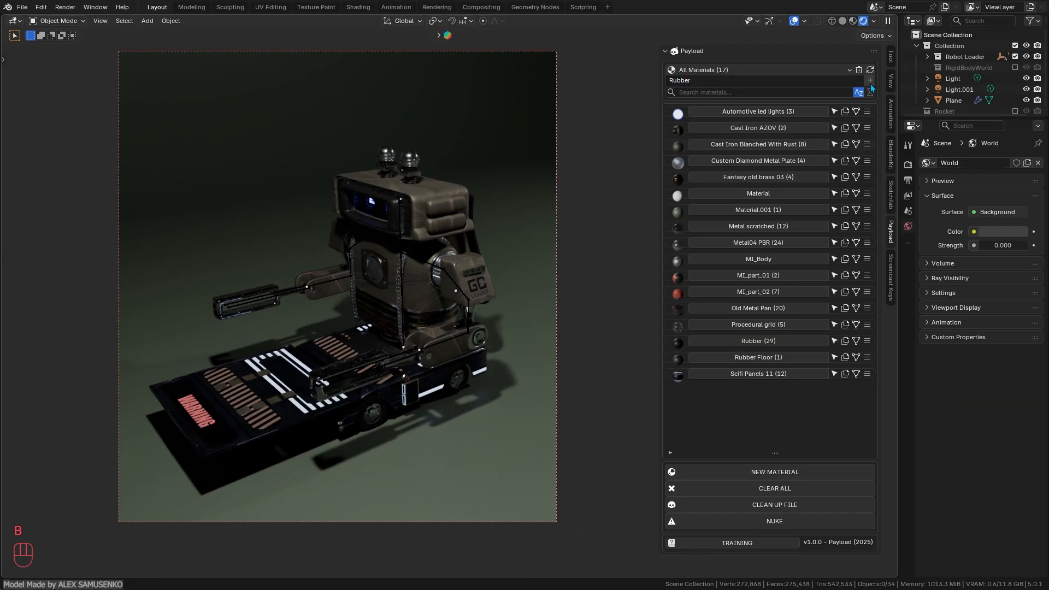
Add a Rubber material category and filter the list to the METAL category.
left_click(870, 80)
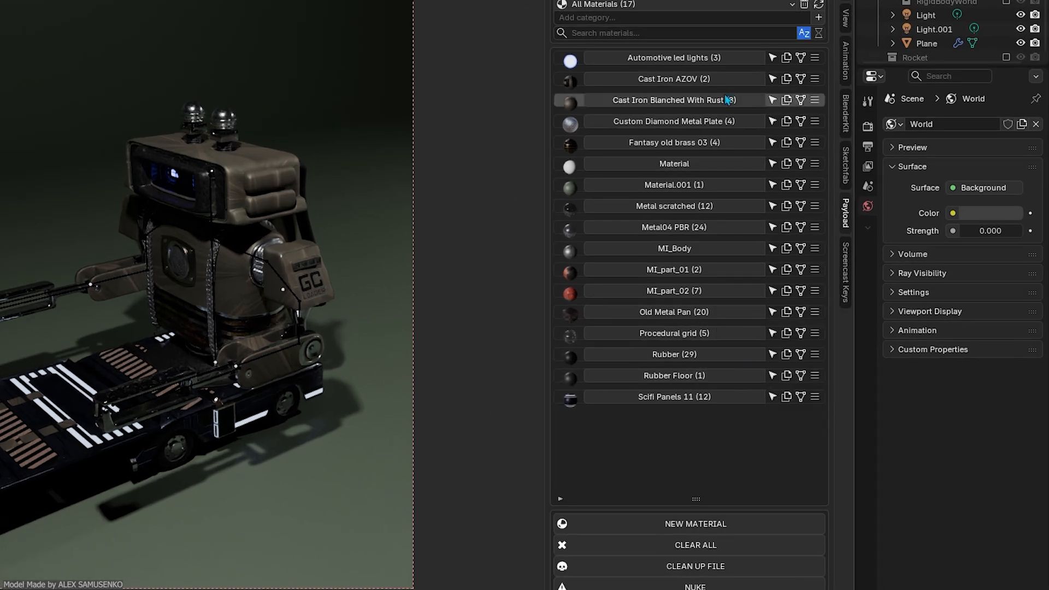
left_click(672, 6)
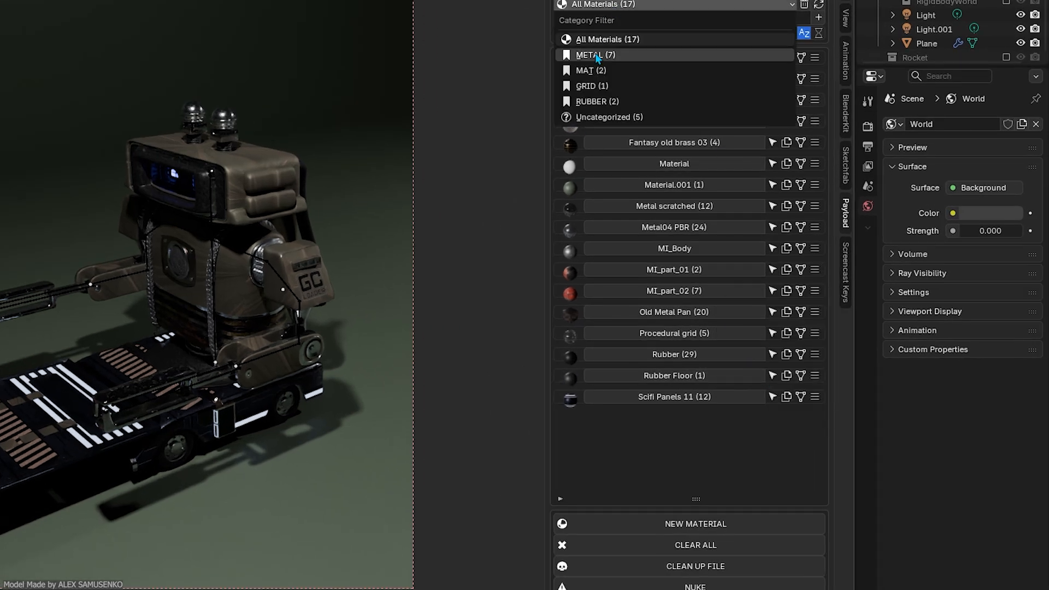
left_click(594, 55)
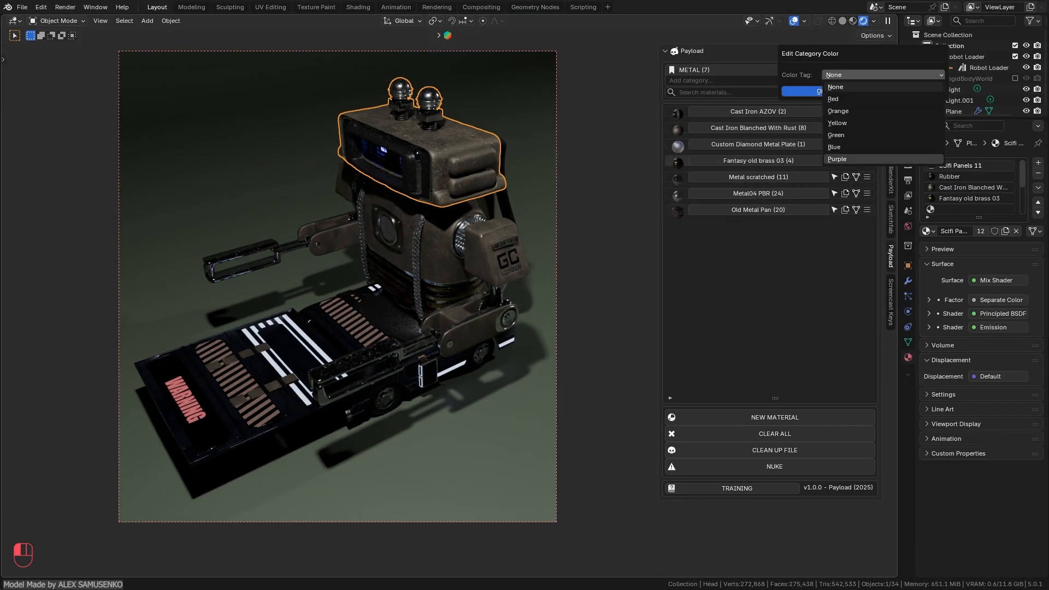
Assign a colour tag to the RUBBER category and start editing the MAT category's colour.
left_click(833, 98)
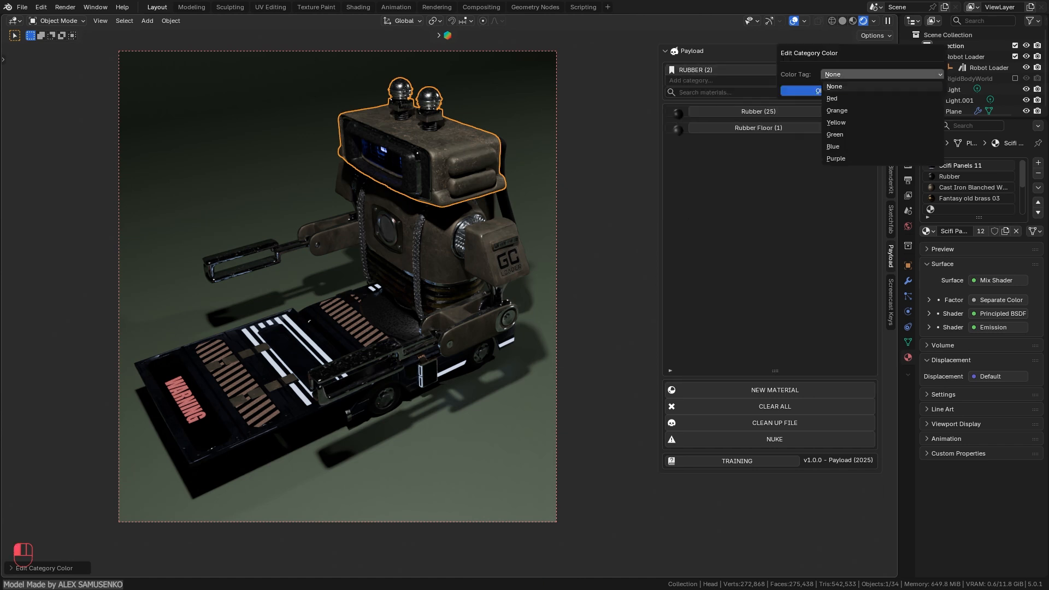
left_click(834, 85)
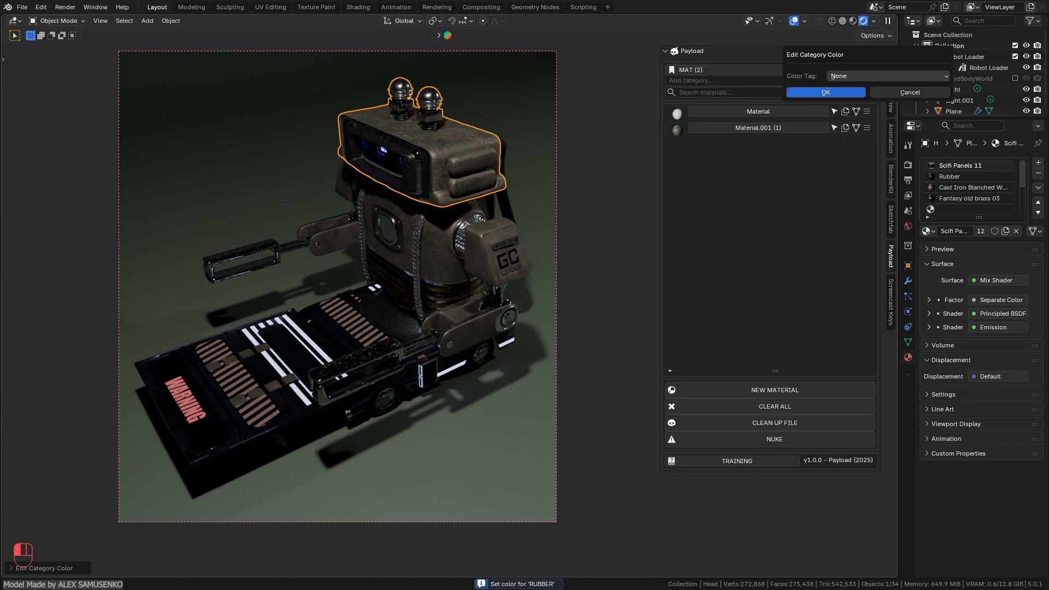
left_click(825, 92)
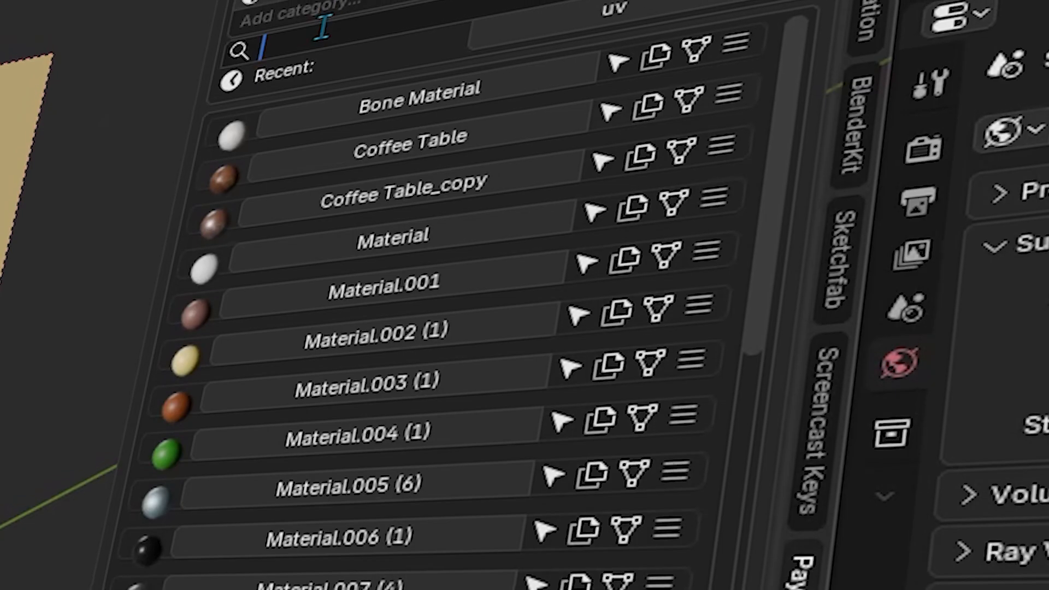
Search the materials for 'uv' and 'one', then toggle the list between A–Z and recent sorting.
type("uv")
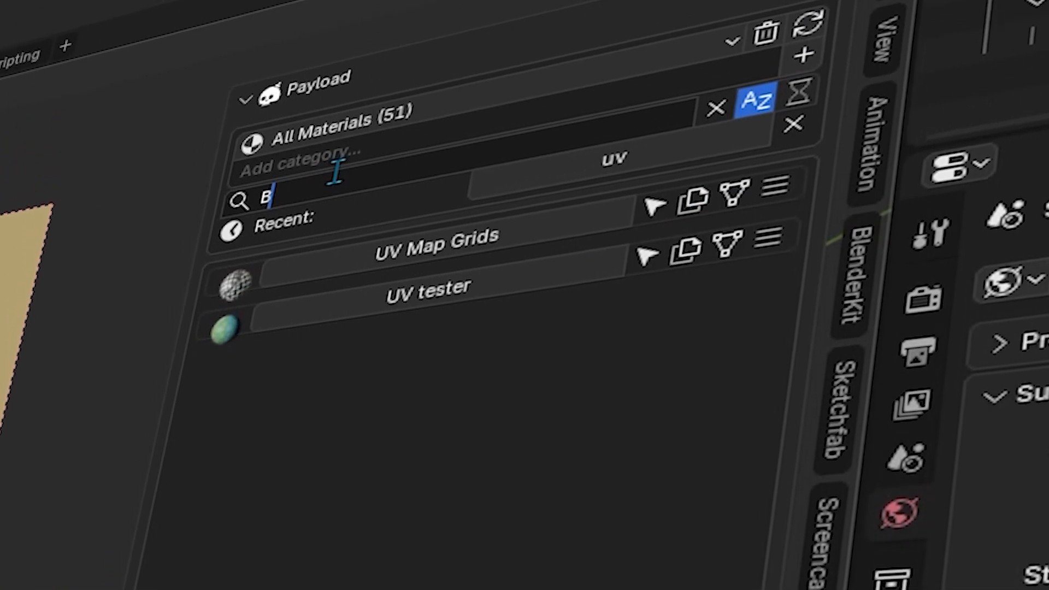
type("one")
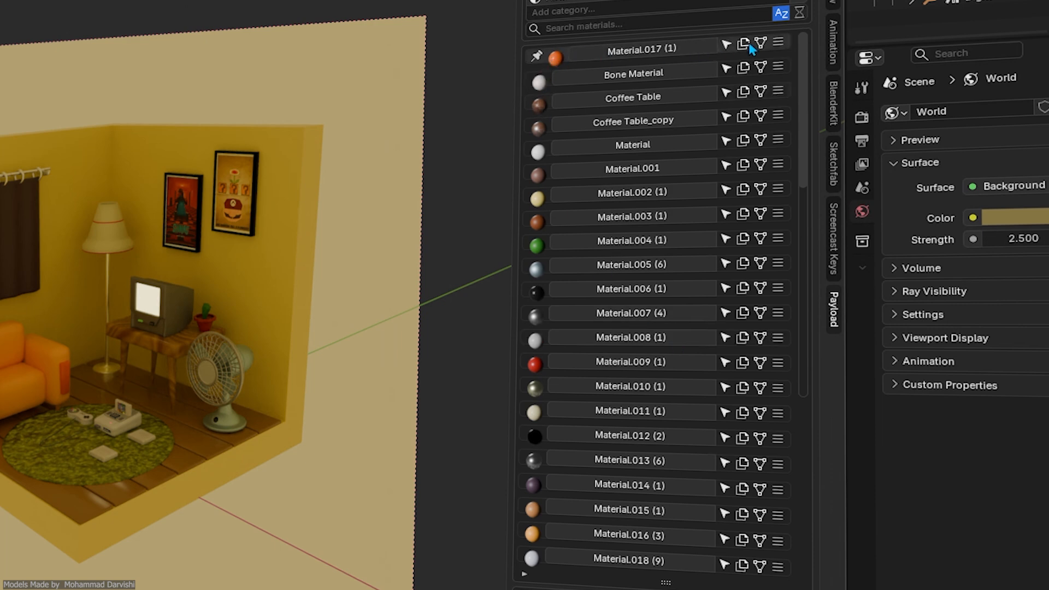
mouse_move(464, 282)
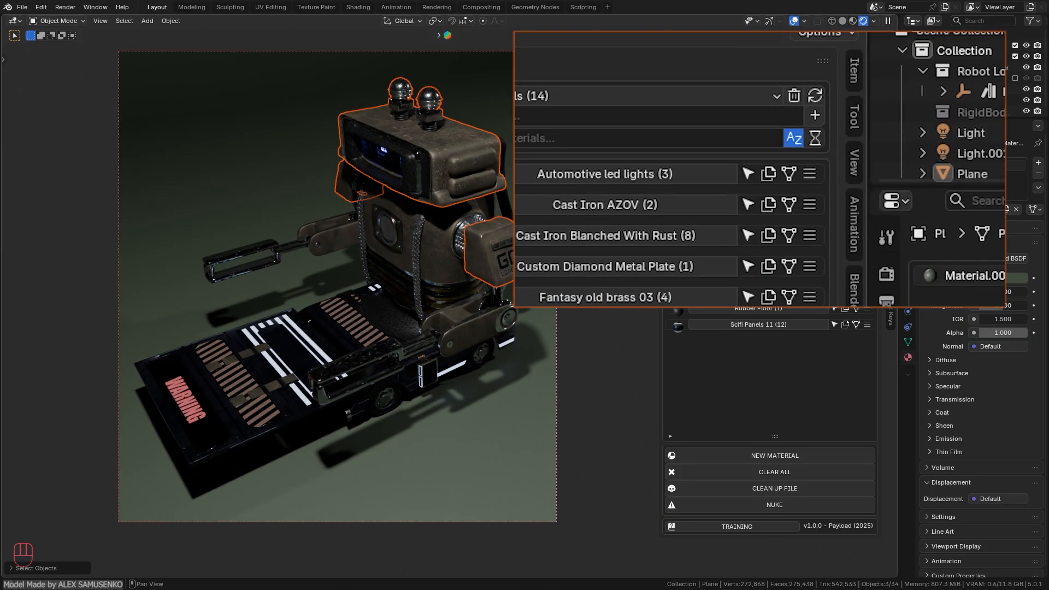
mouse_move(816, 138)
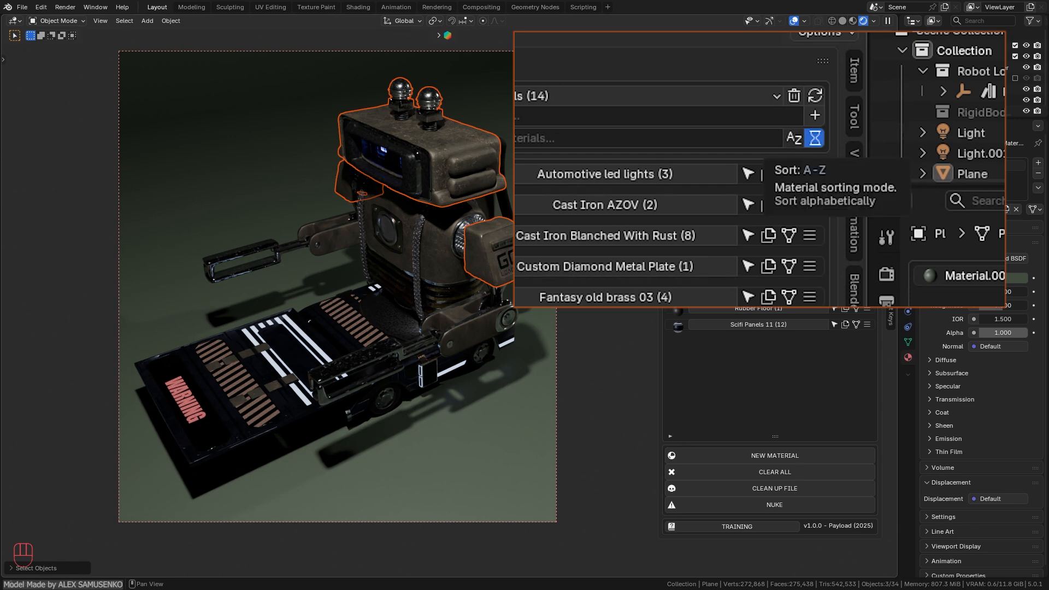
left_click(793, 139)
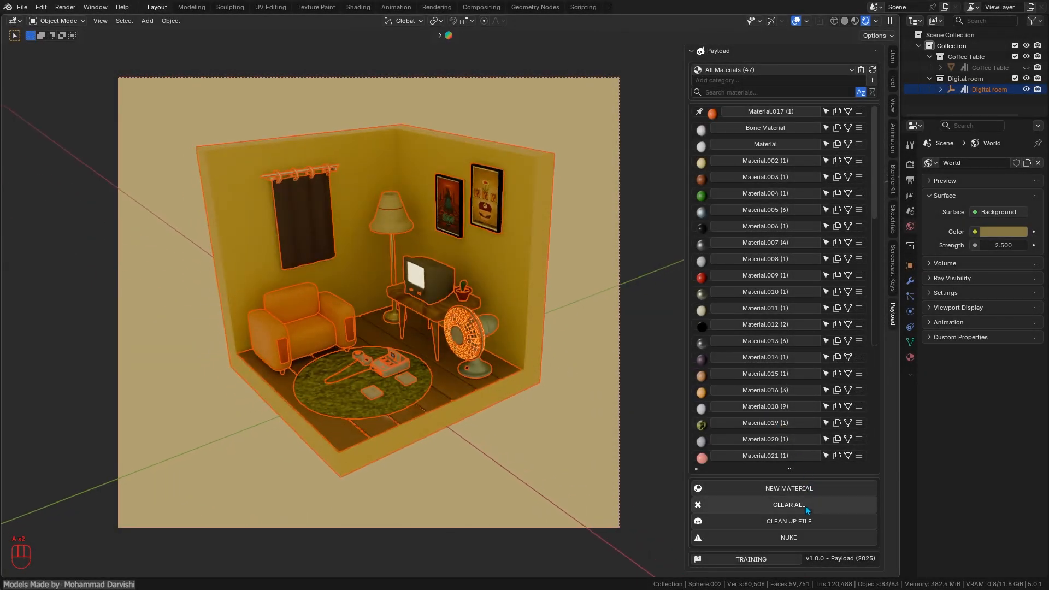
Run Clean Up File to purge the four unused materials, leaving 47 in the room scene.
left_click(788, 505)
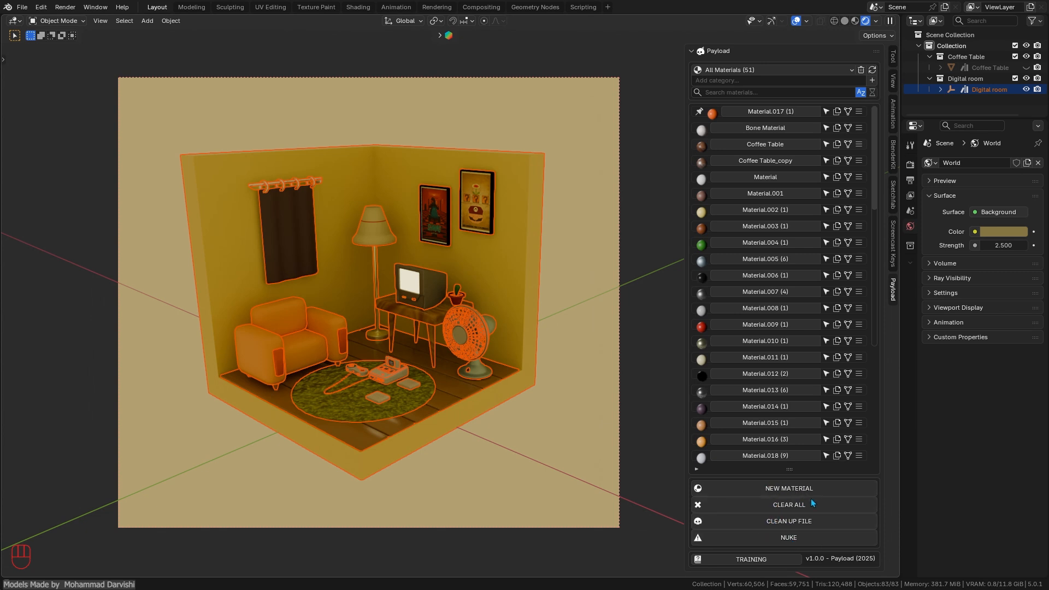
left_click(788, 520)
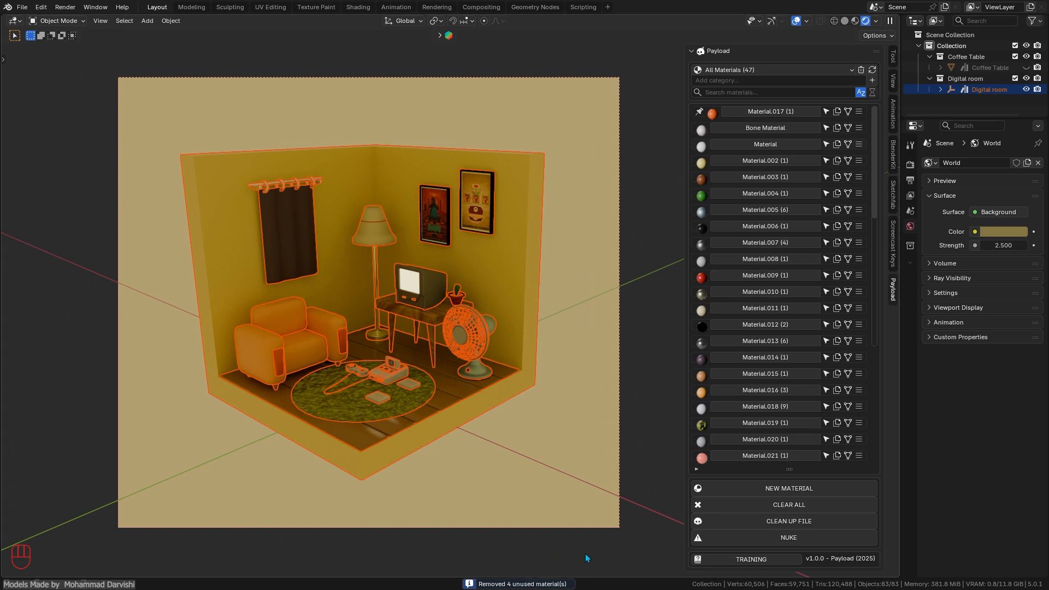
mouse_move(719, 328)
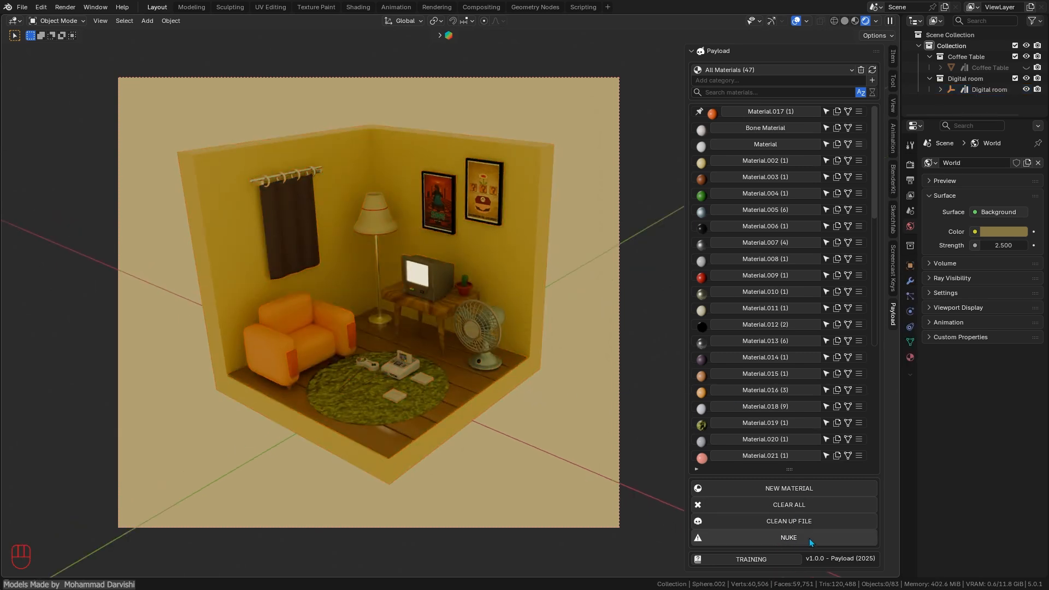
Start the NUKE wipe and confirm it by entering 'NUKE' in the confirmation dialog.
left_click(788, 538)
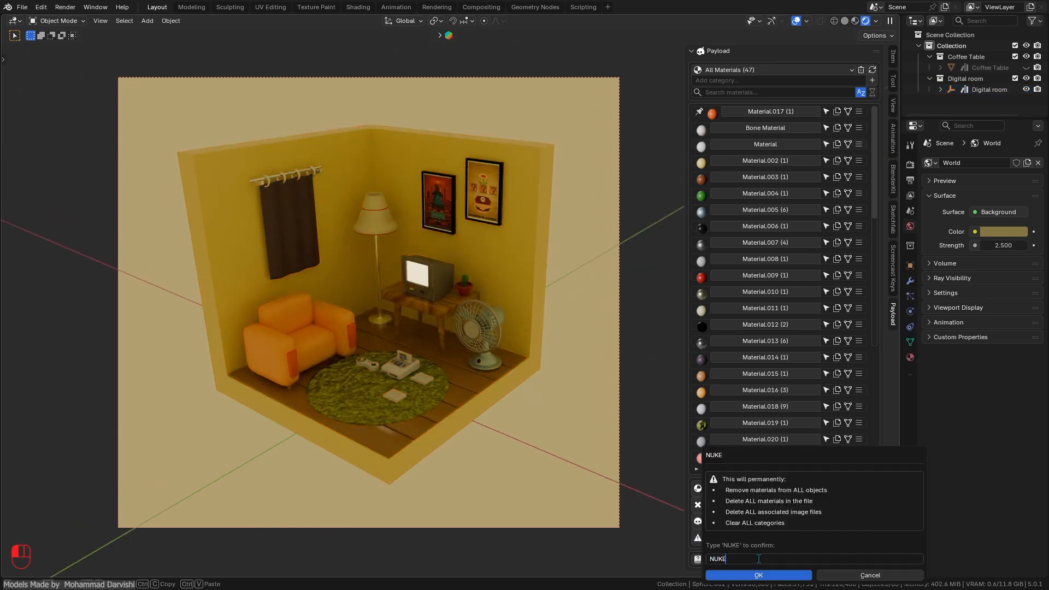
left_click(757, 575)
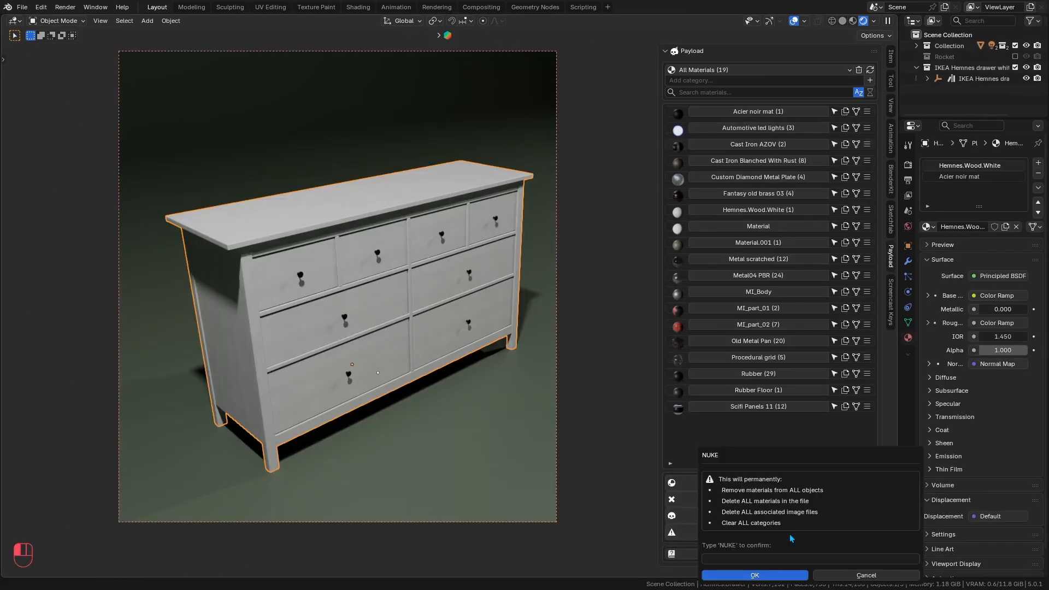
type("NUKE")
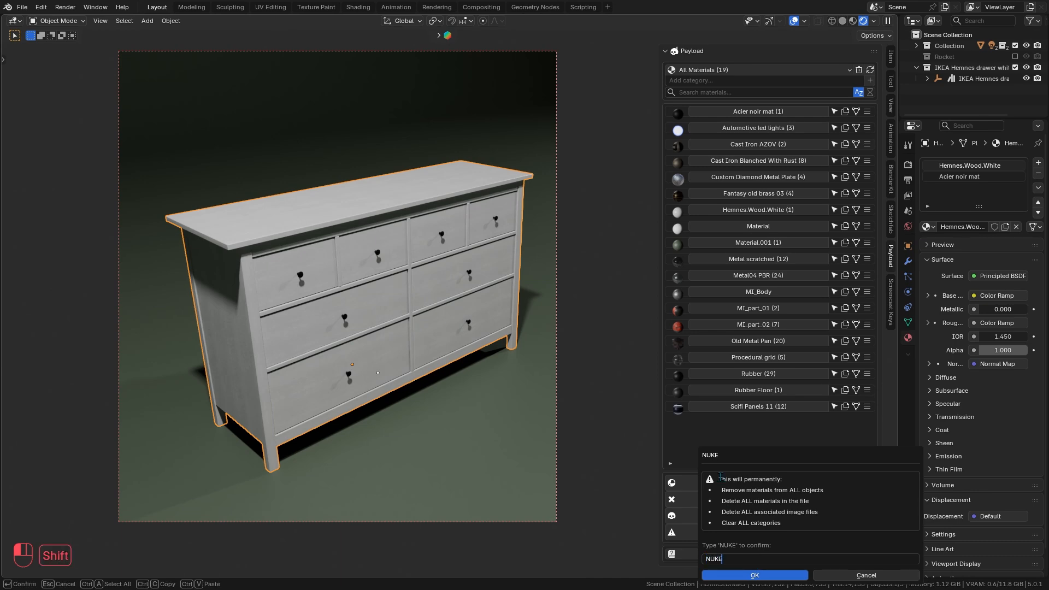
left_click(754, 576)
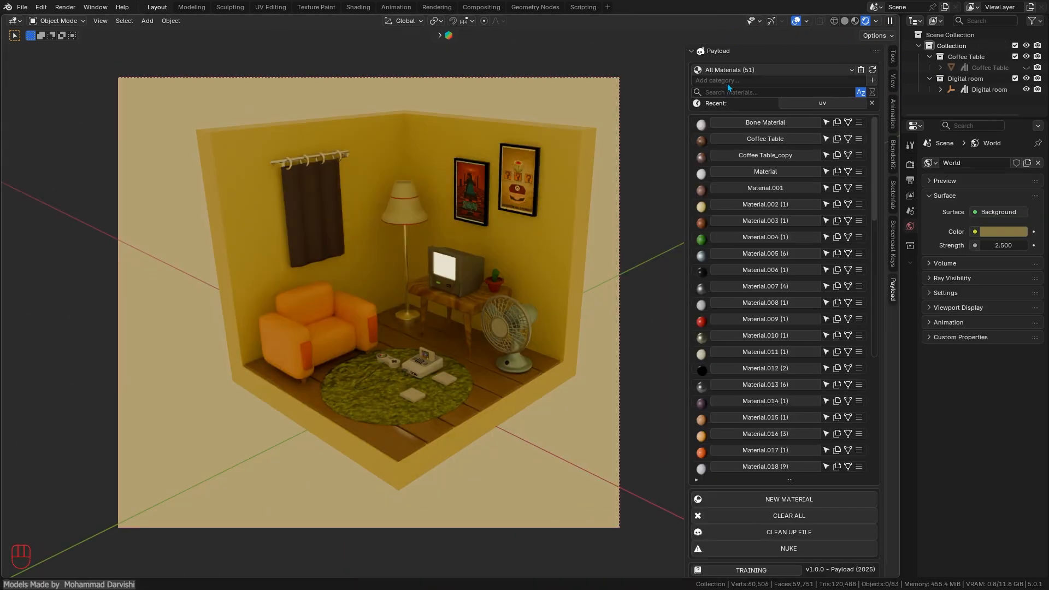
Search 'uv' and Make Override with UV Map Grids, then override the scene with Bone Material.
type("uv")
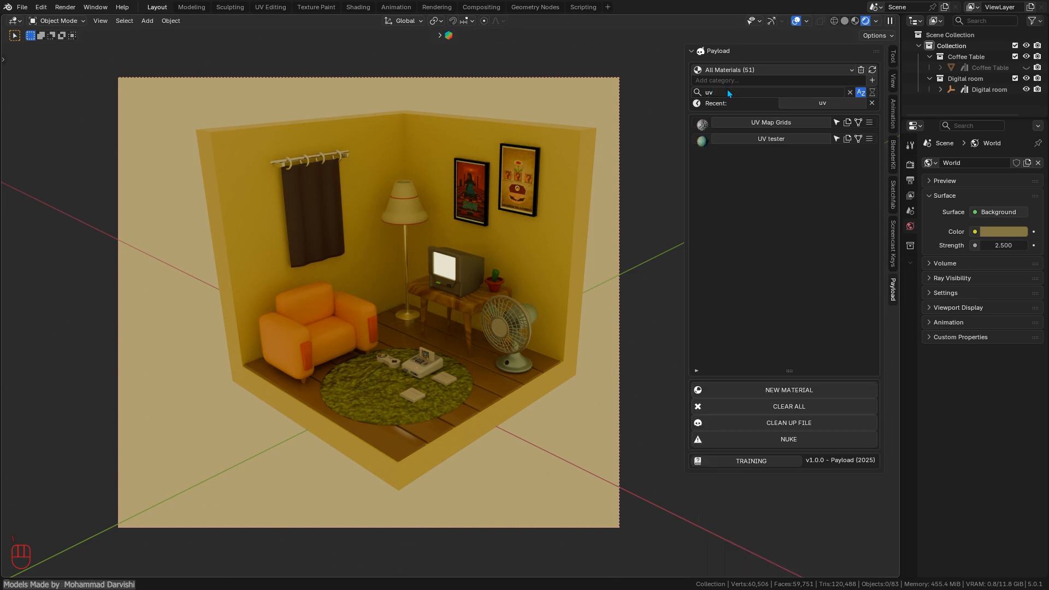
left_click(869, 121)
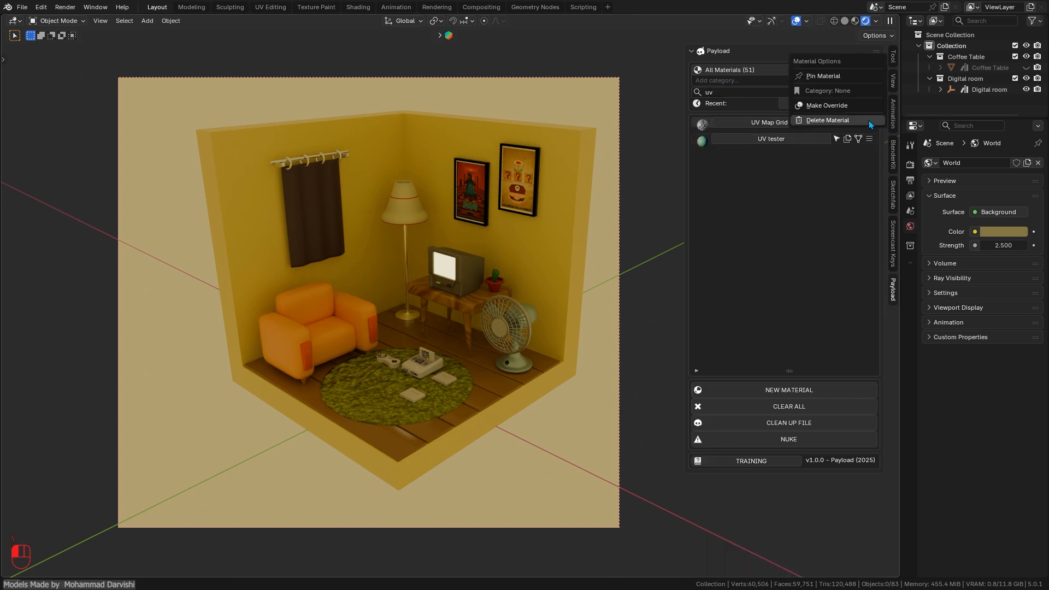
left_click(827, 106)
type("Bone")
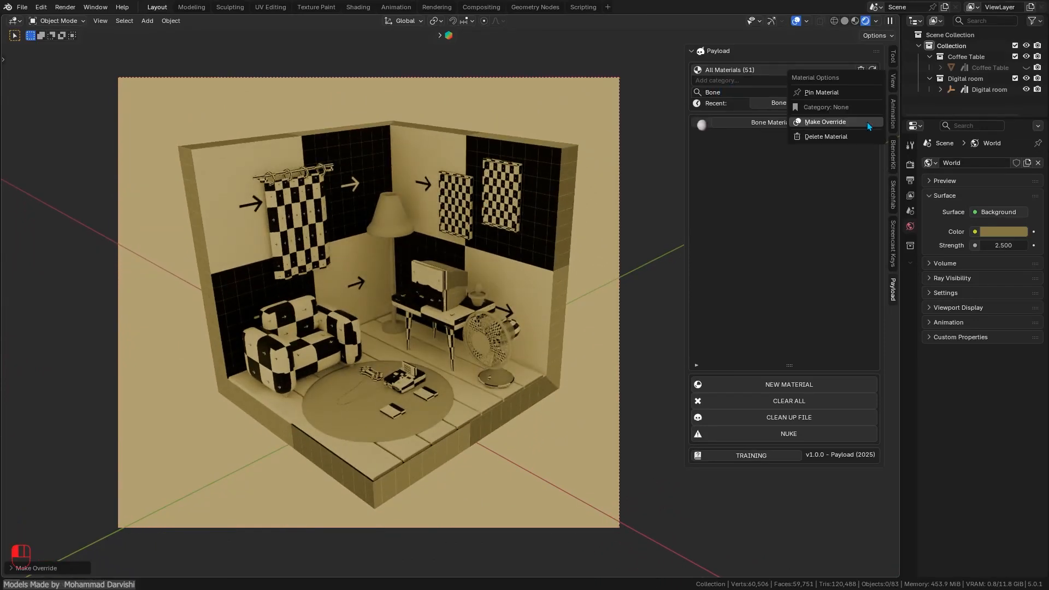
left_click(826, 121)
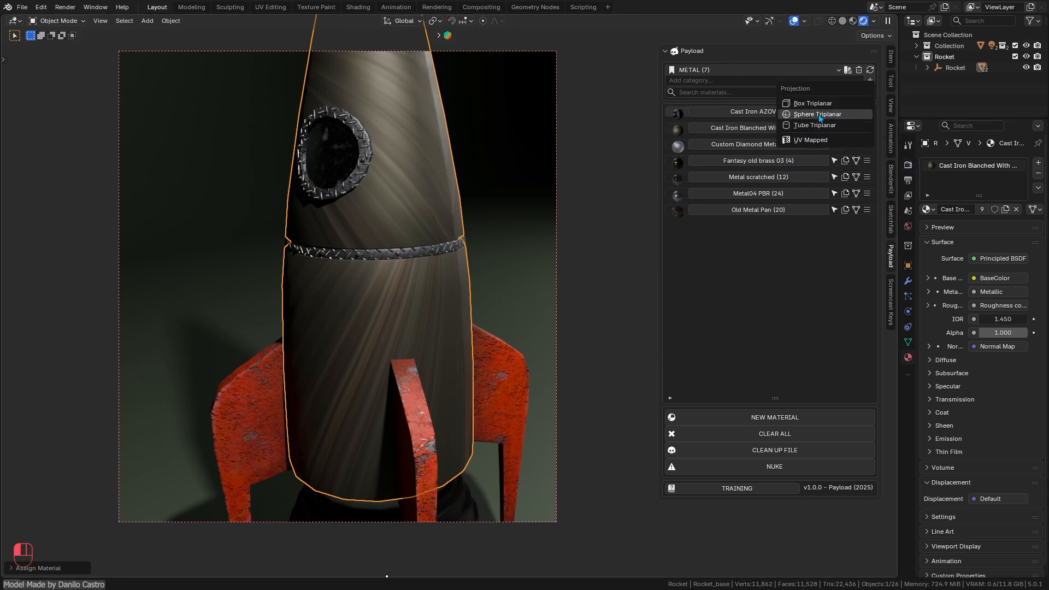
Try the rust material with Box then Sphere Triplanar projection, then return it to UV Mapped.
left_click(818, 114)
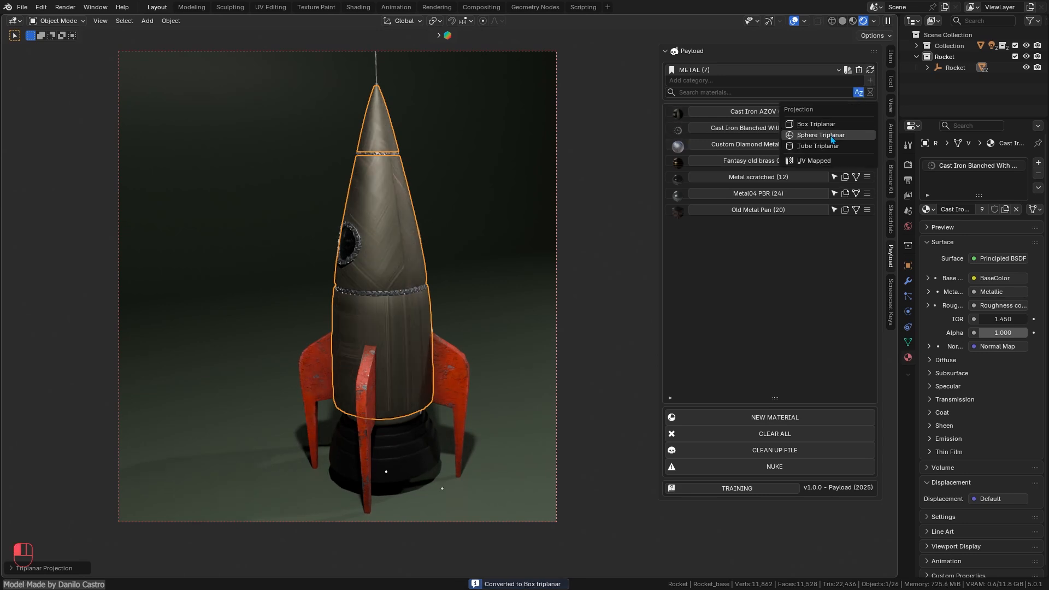
left_click(819, 135)
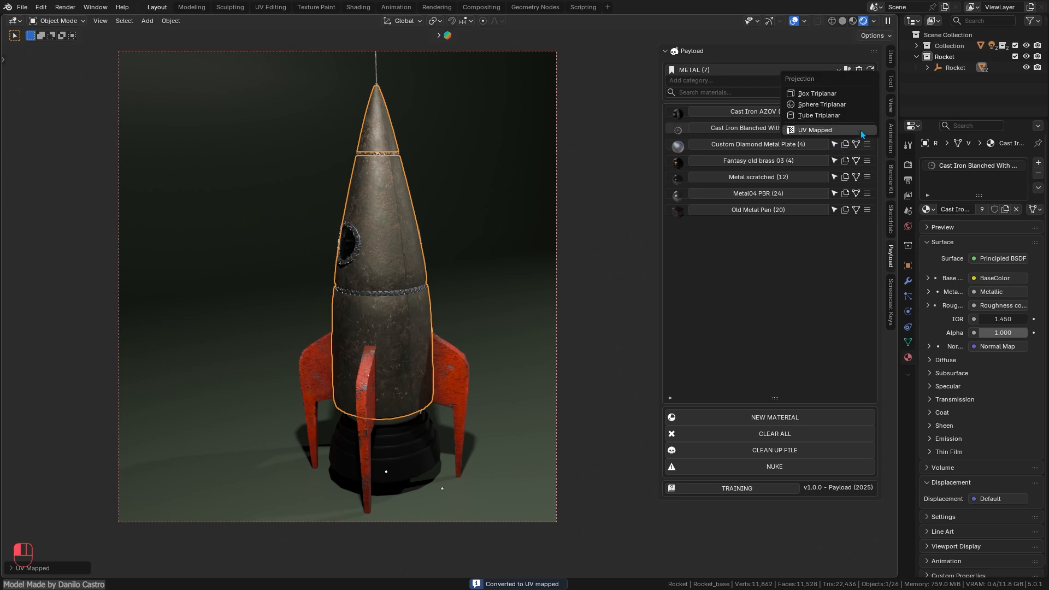
left_click(815, 130)
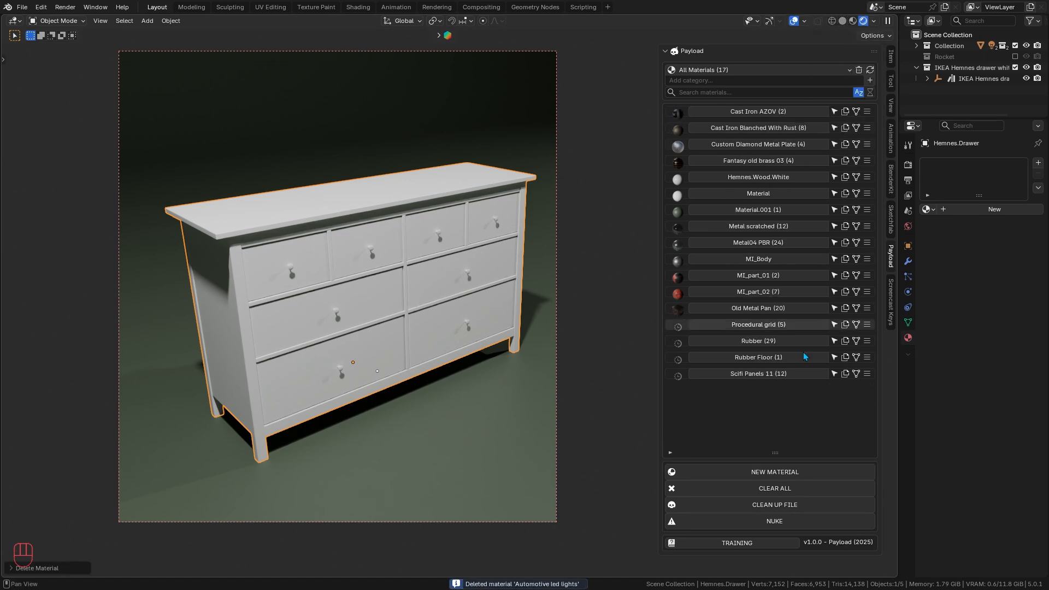
Create and apply a new white Material.002 to the dresser drawer.
left_click(774, 473)
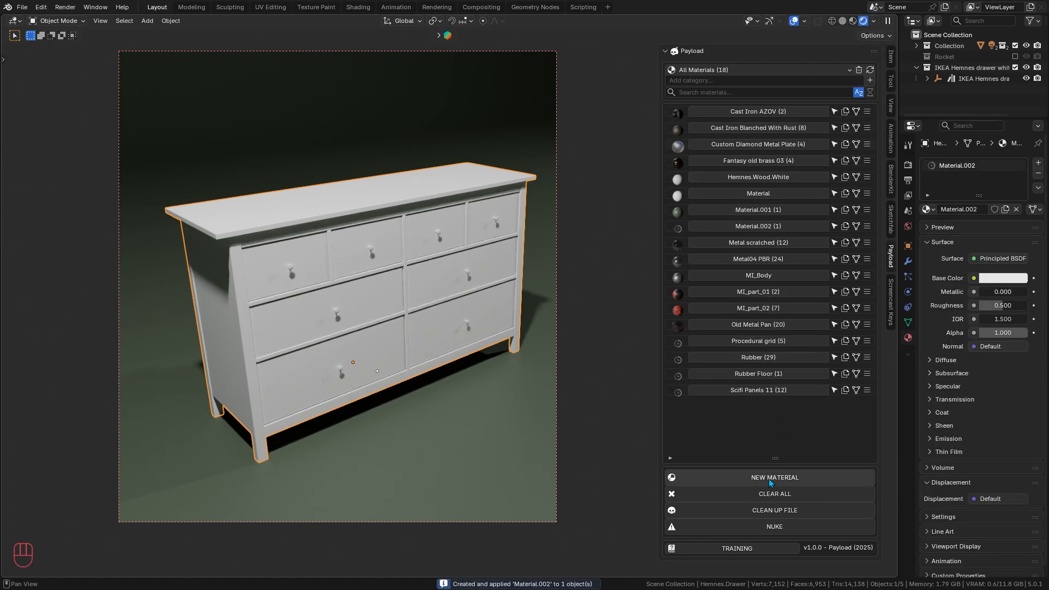